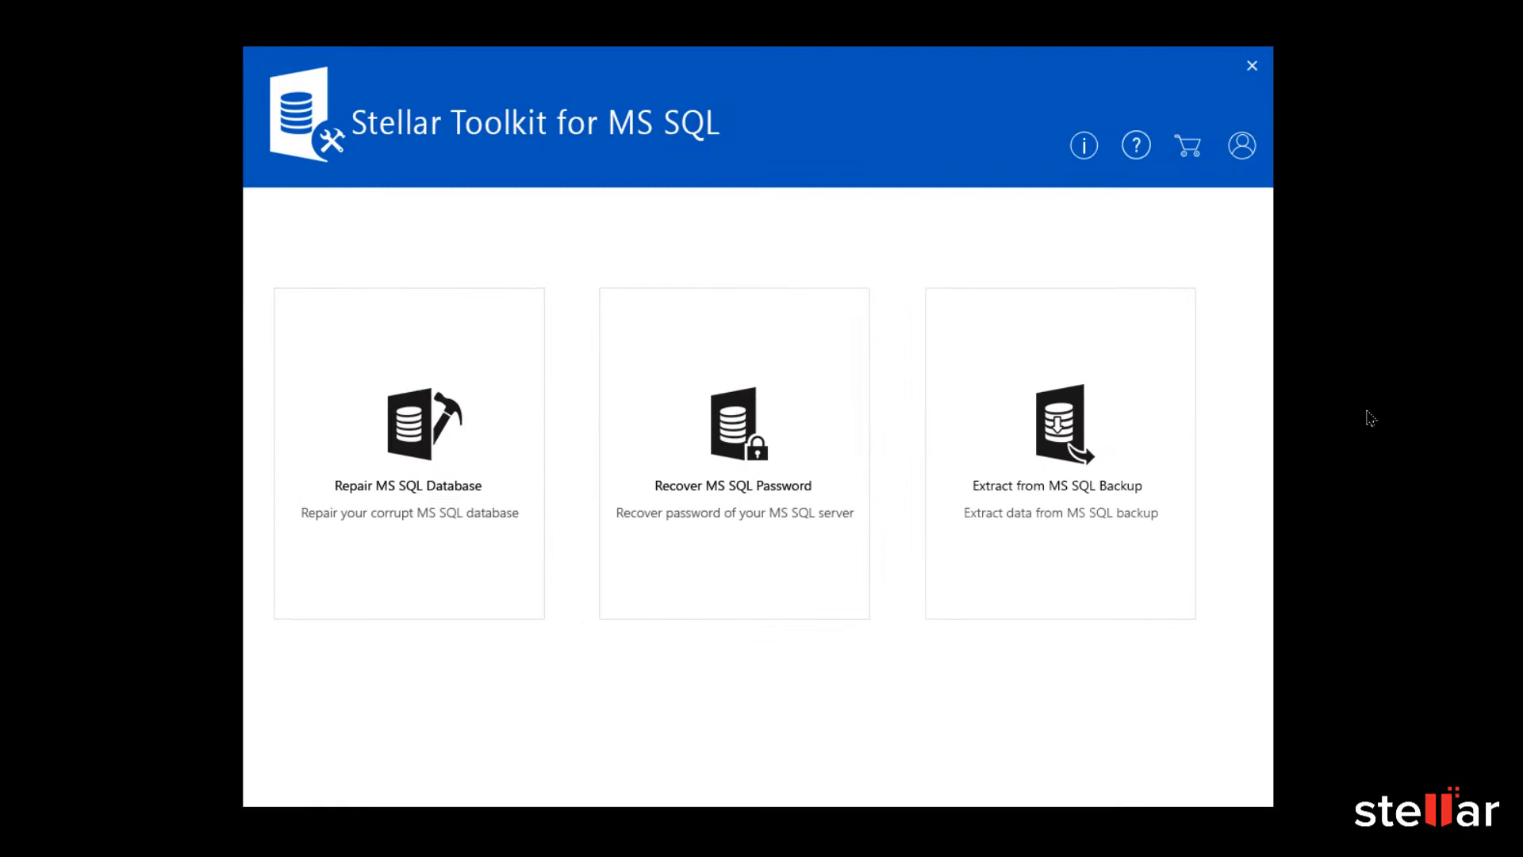
mouse_move(1060, 490)
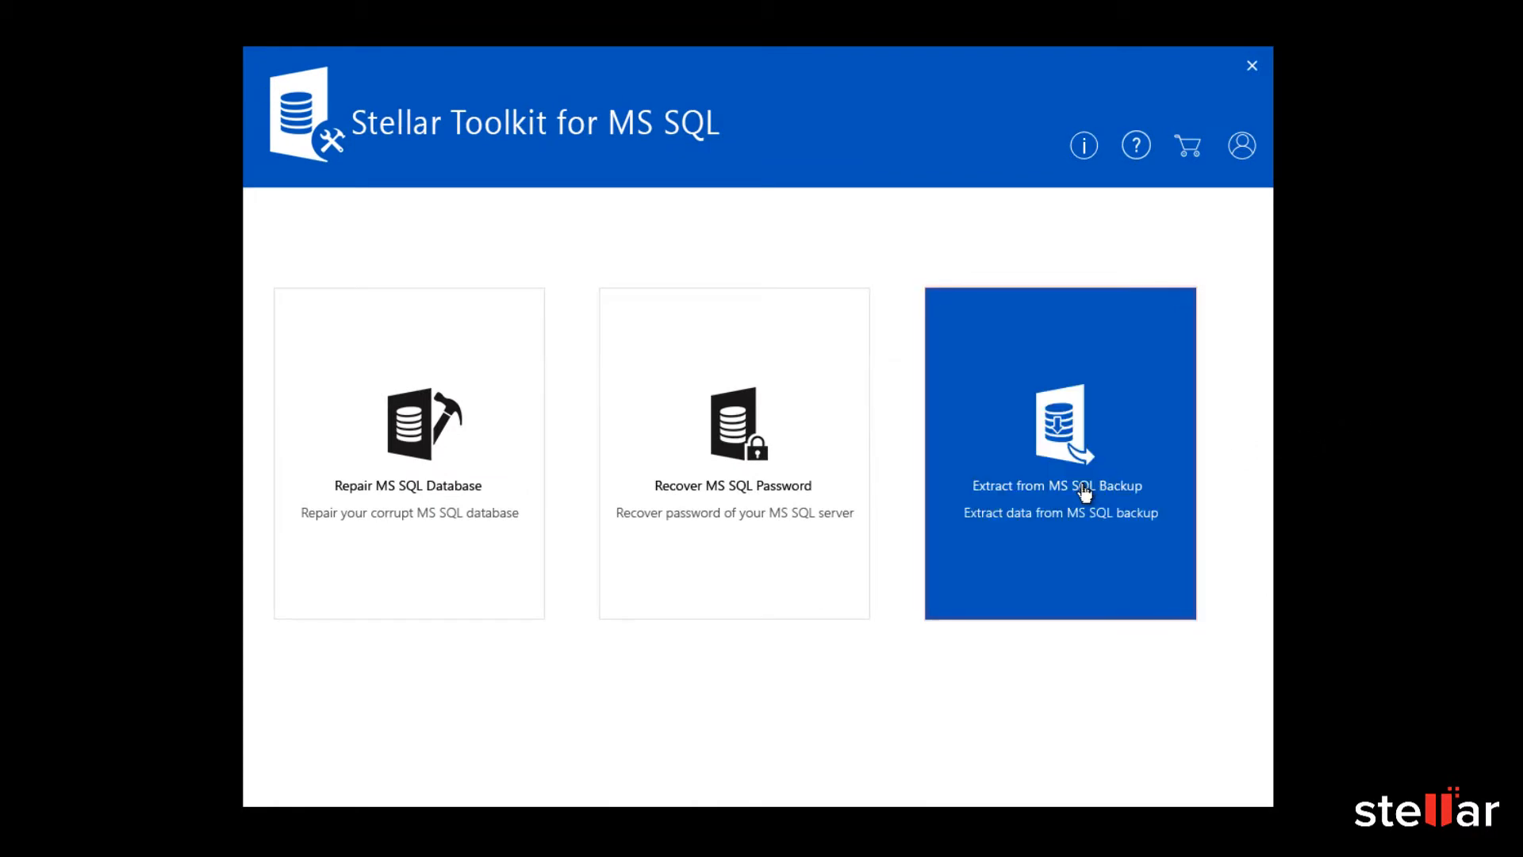
Start the Extract from MS SQL Backup tool from the toolkit home screen
click(1060, 453)
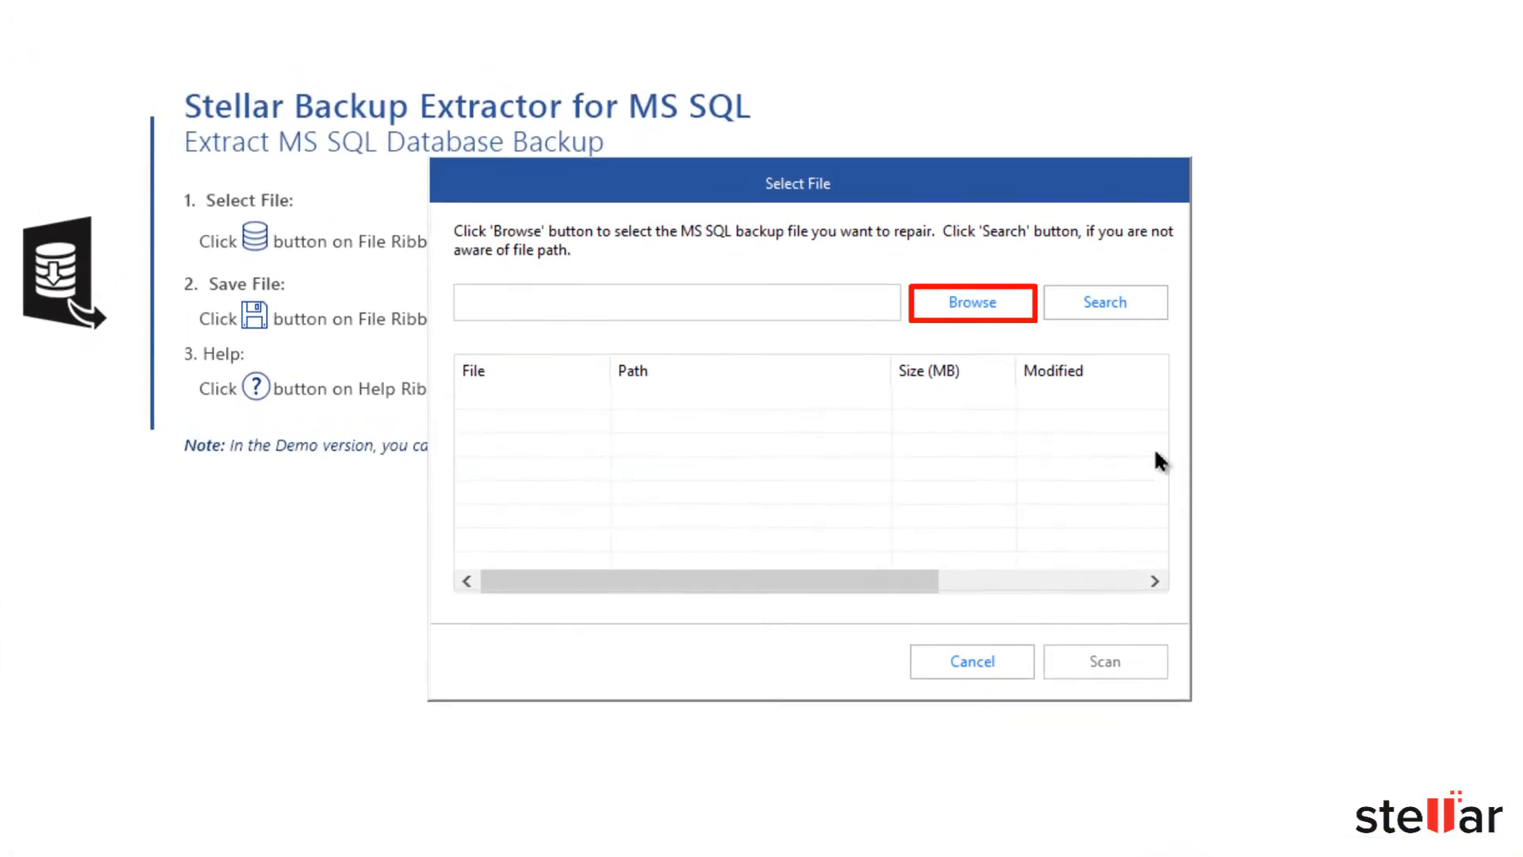
Select Sql Database.bak from C:\New files as the backup and begin scanning it
click(971, 301)
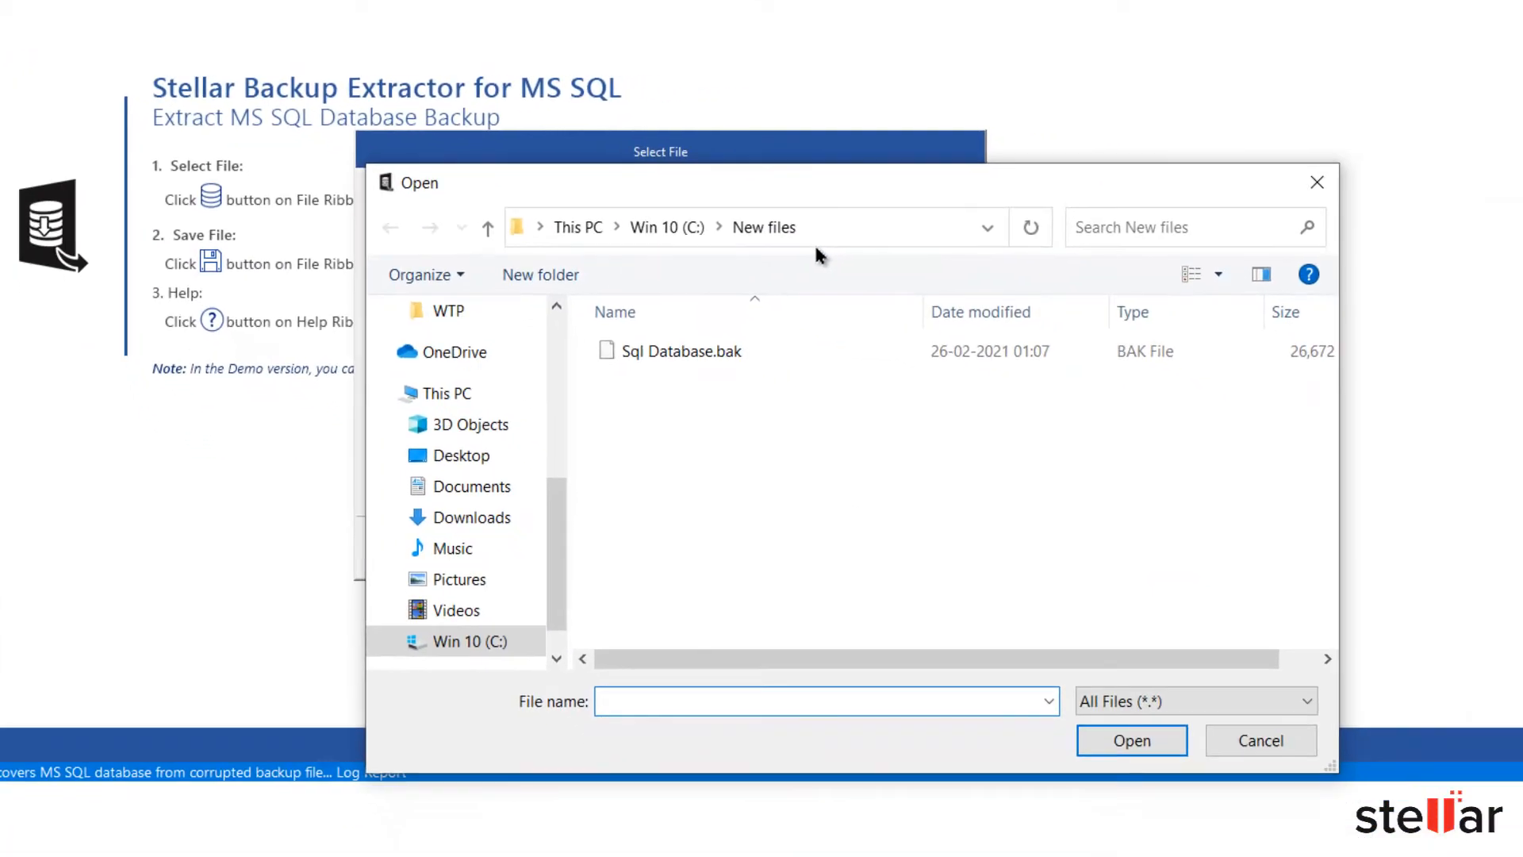
click(680, 351)
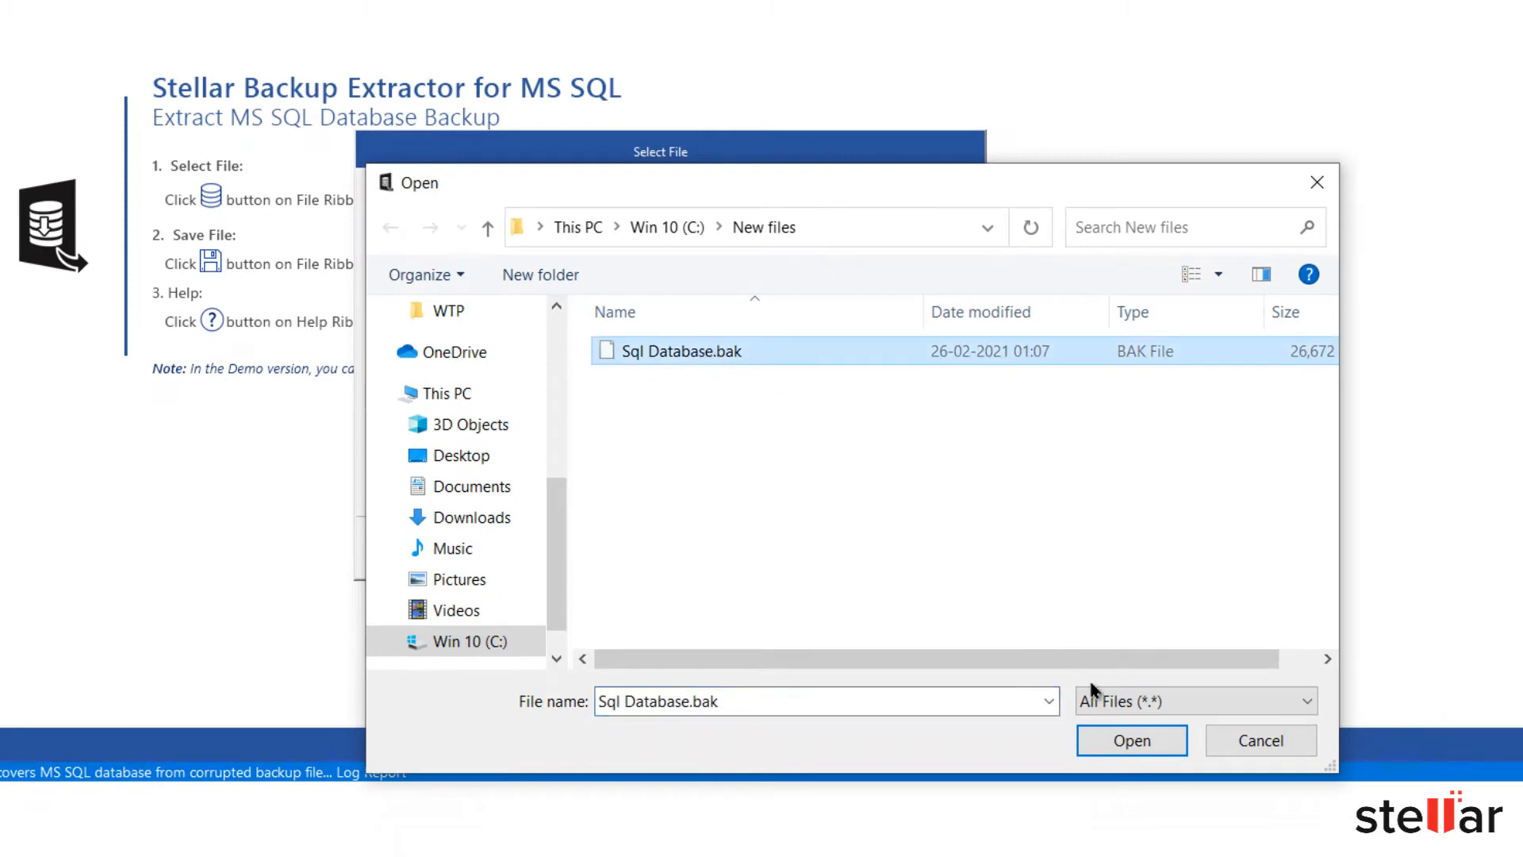
click(1131, 741)
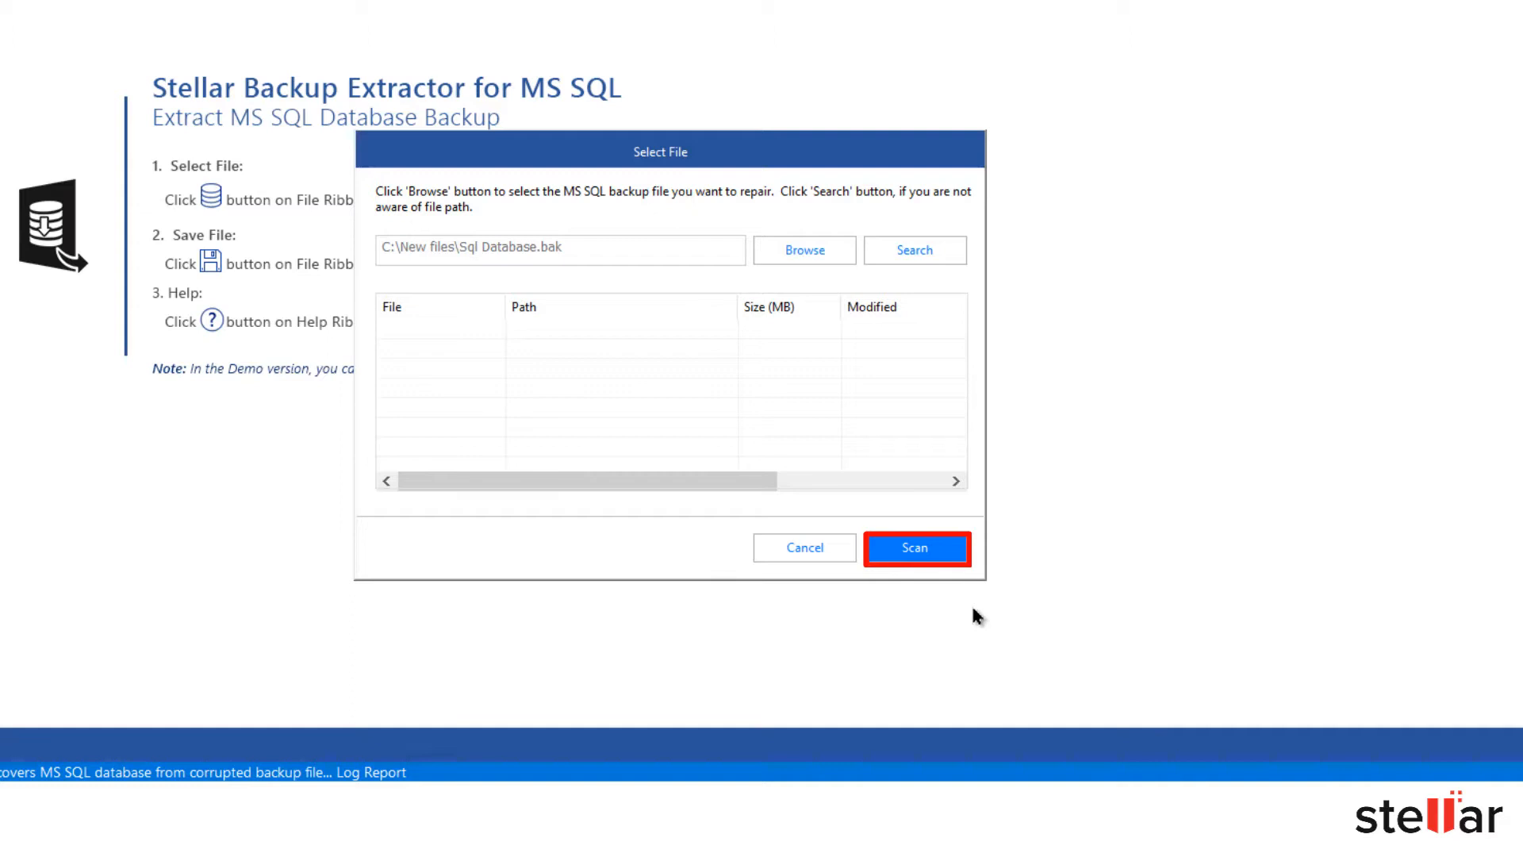
click(913, 548)
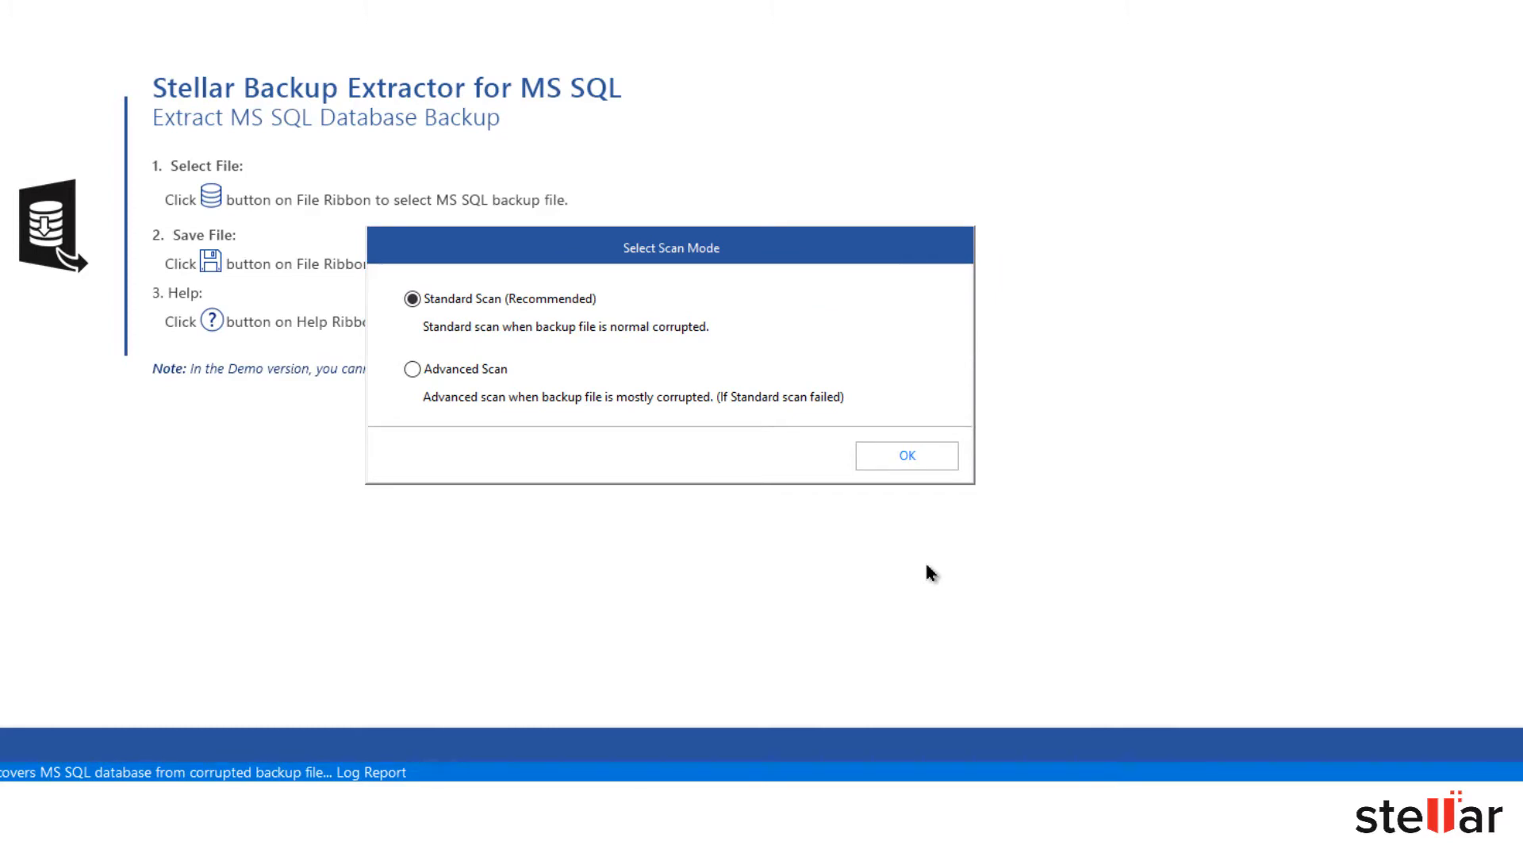
mouse_move(906, 455)
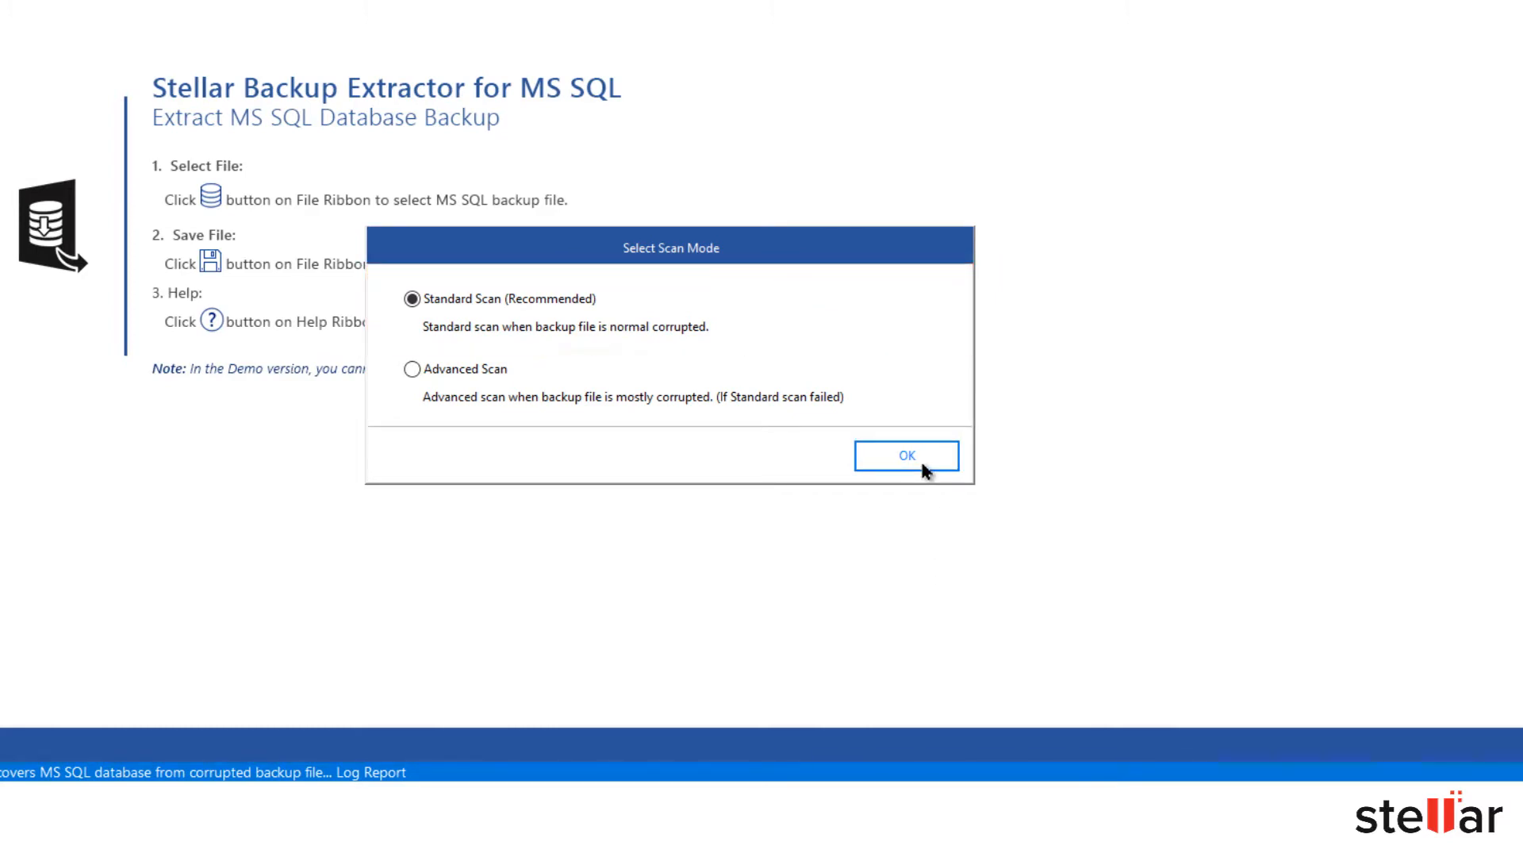
Run a Standard Scan and recover the full database backup set at position 4
click(906, 456)
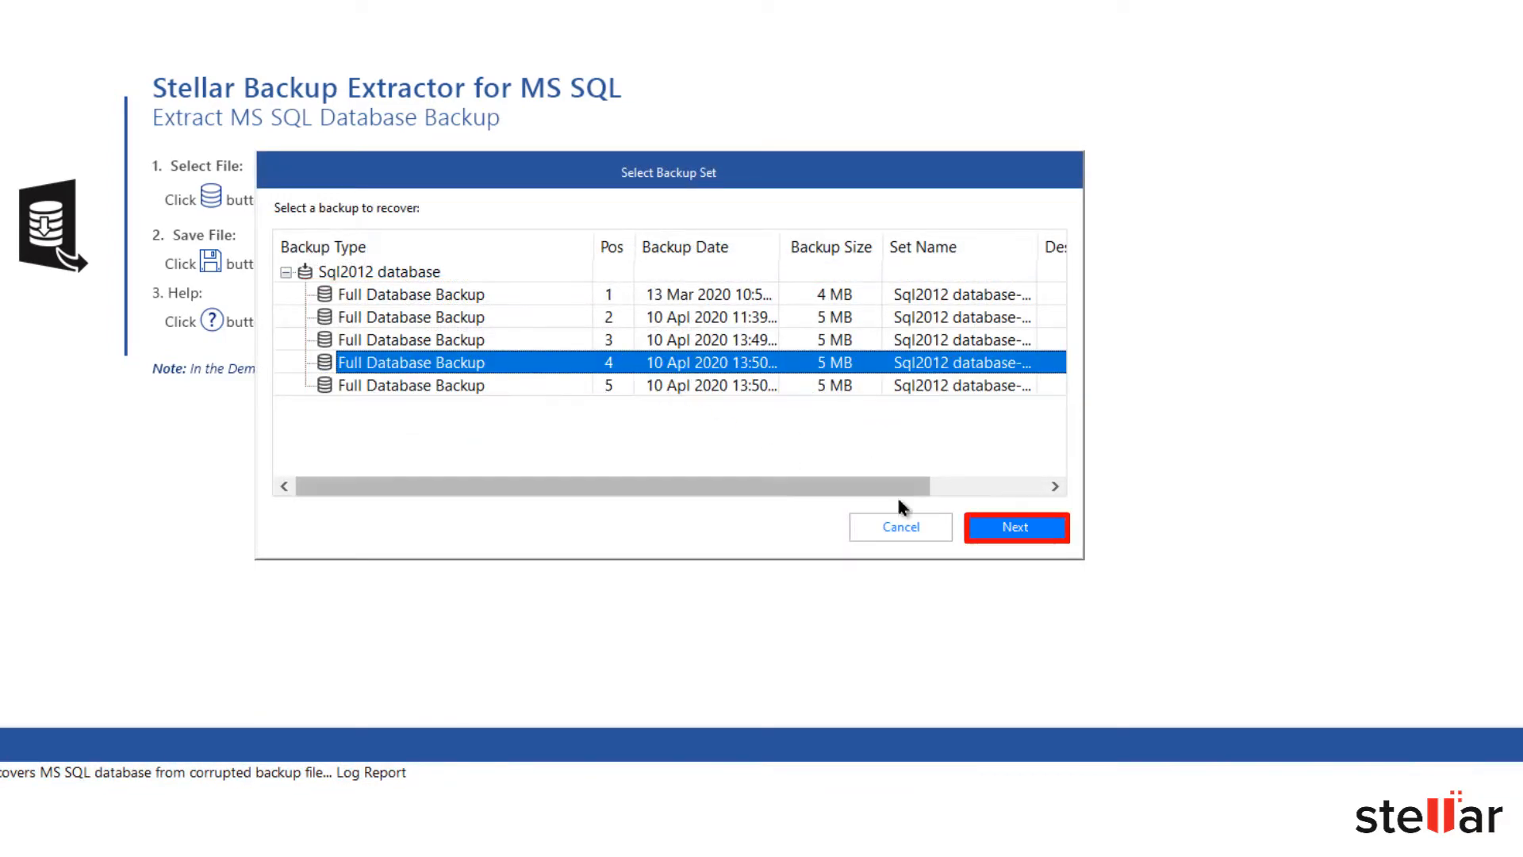
click(1015, 526)
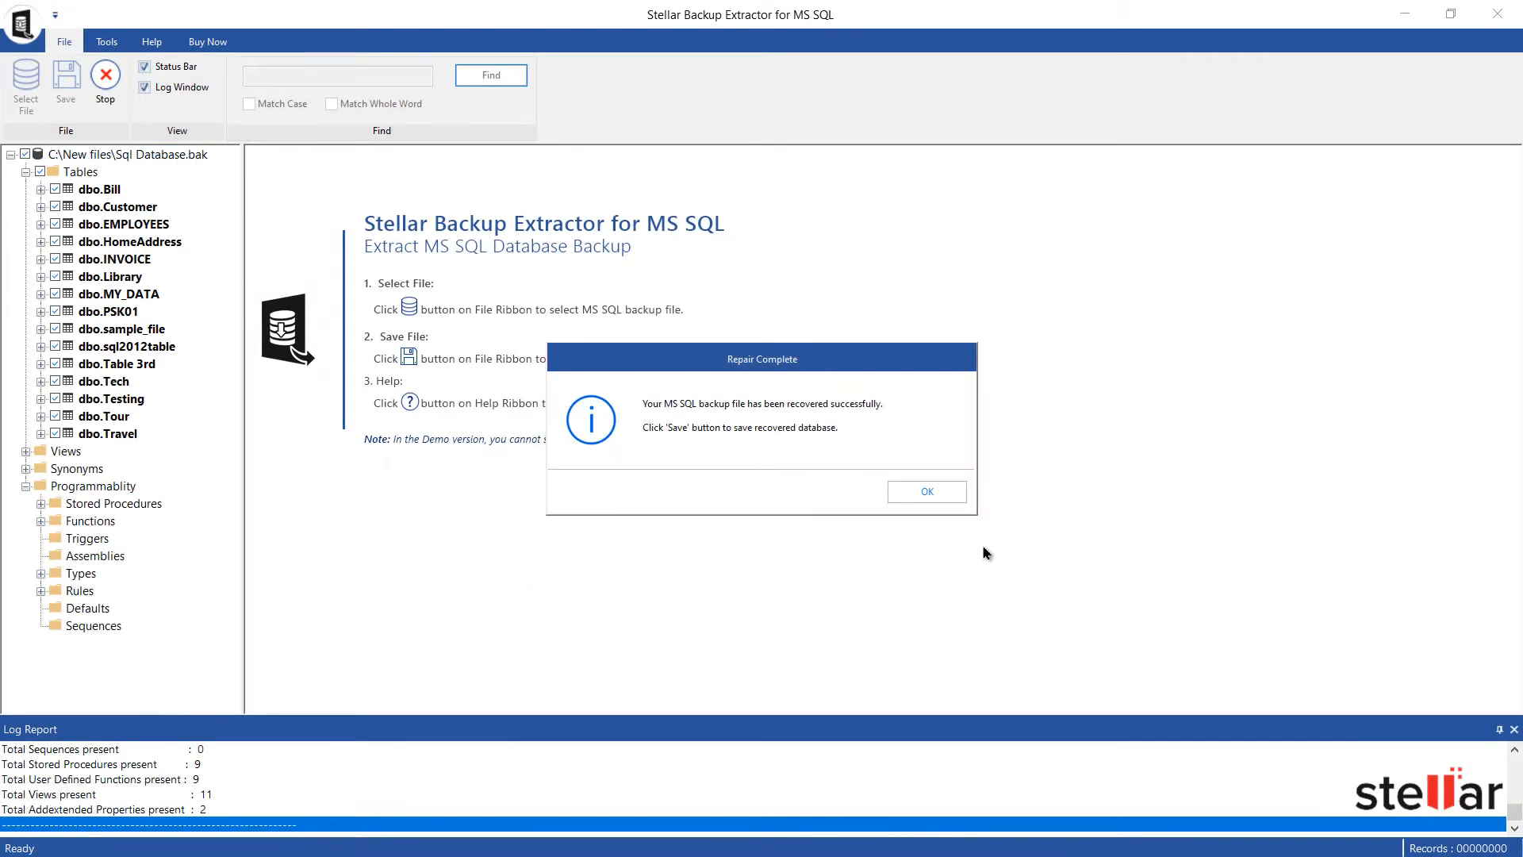
Acknowledge the Repair Complete message and bring up the Save Database settings
click(924, 490)
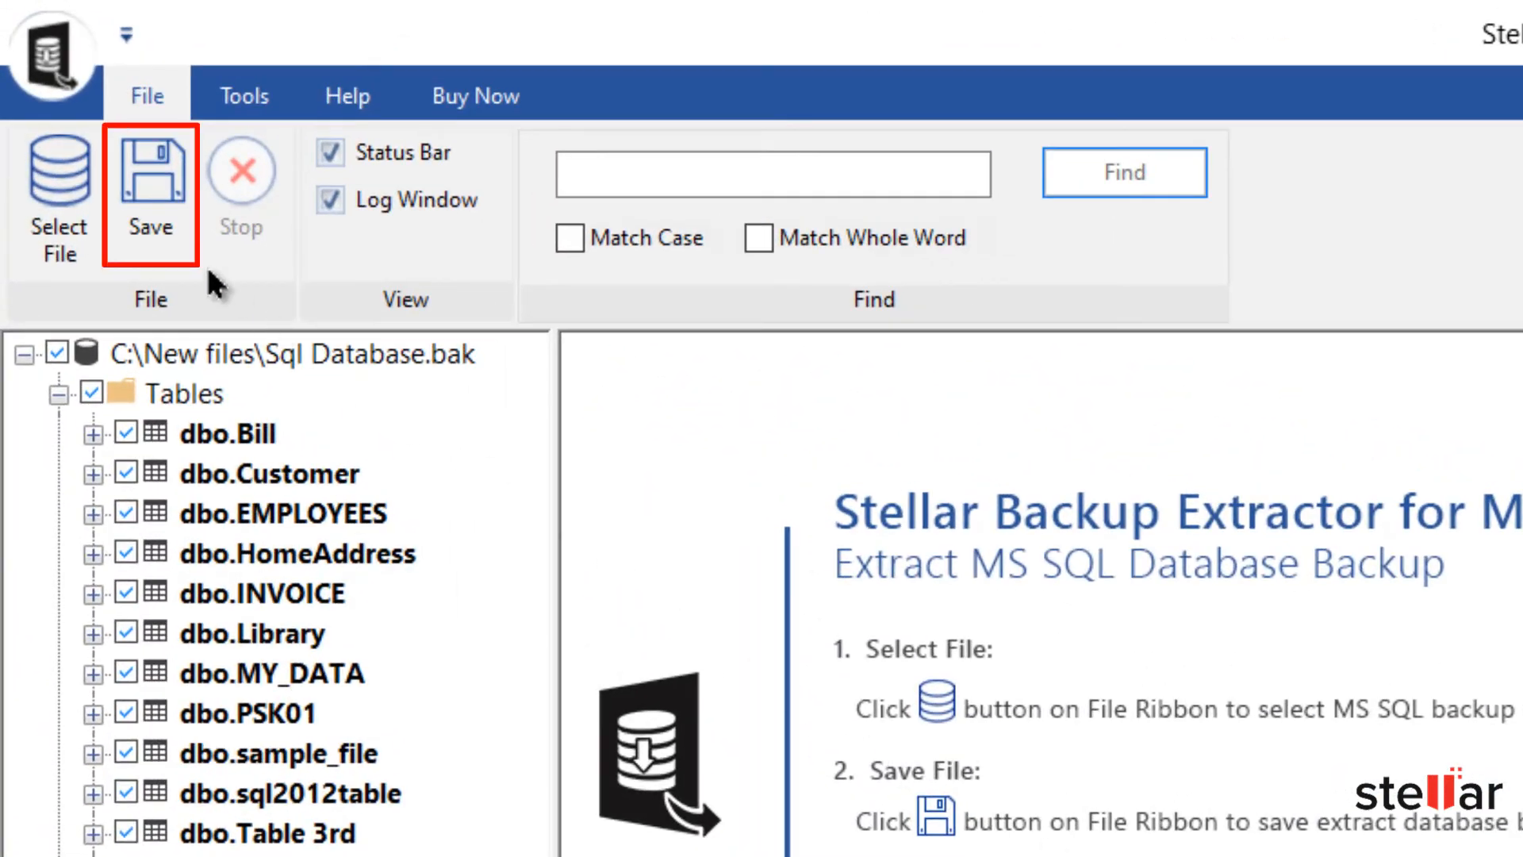
click(150, 194)
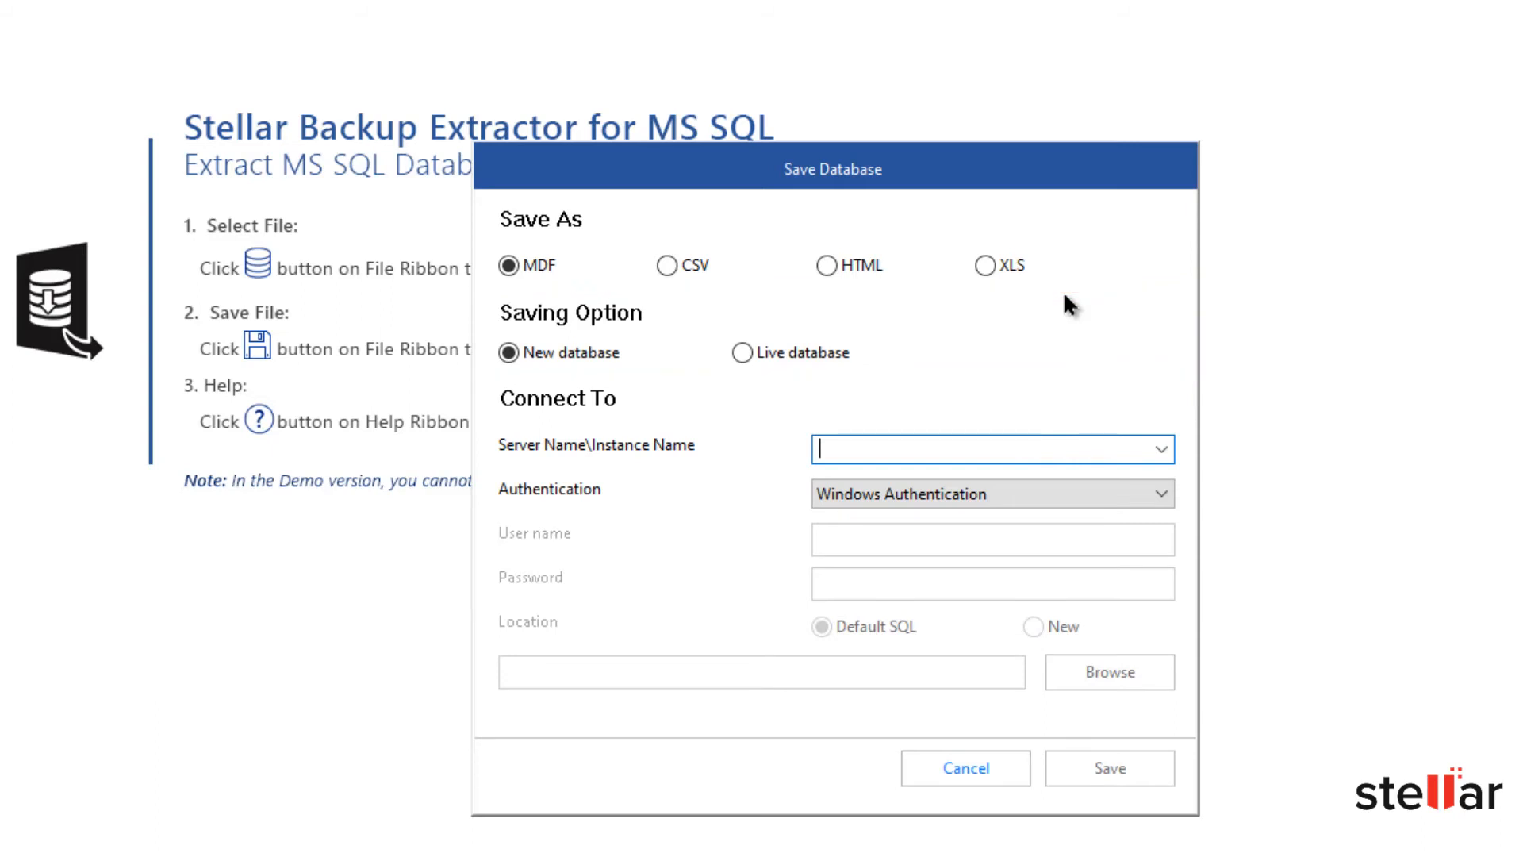
Save the recovered data as a new MDF database on server stellar, stored in C:\New files
text(s)
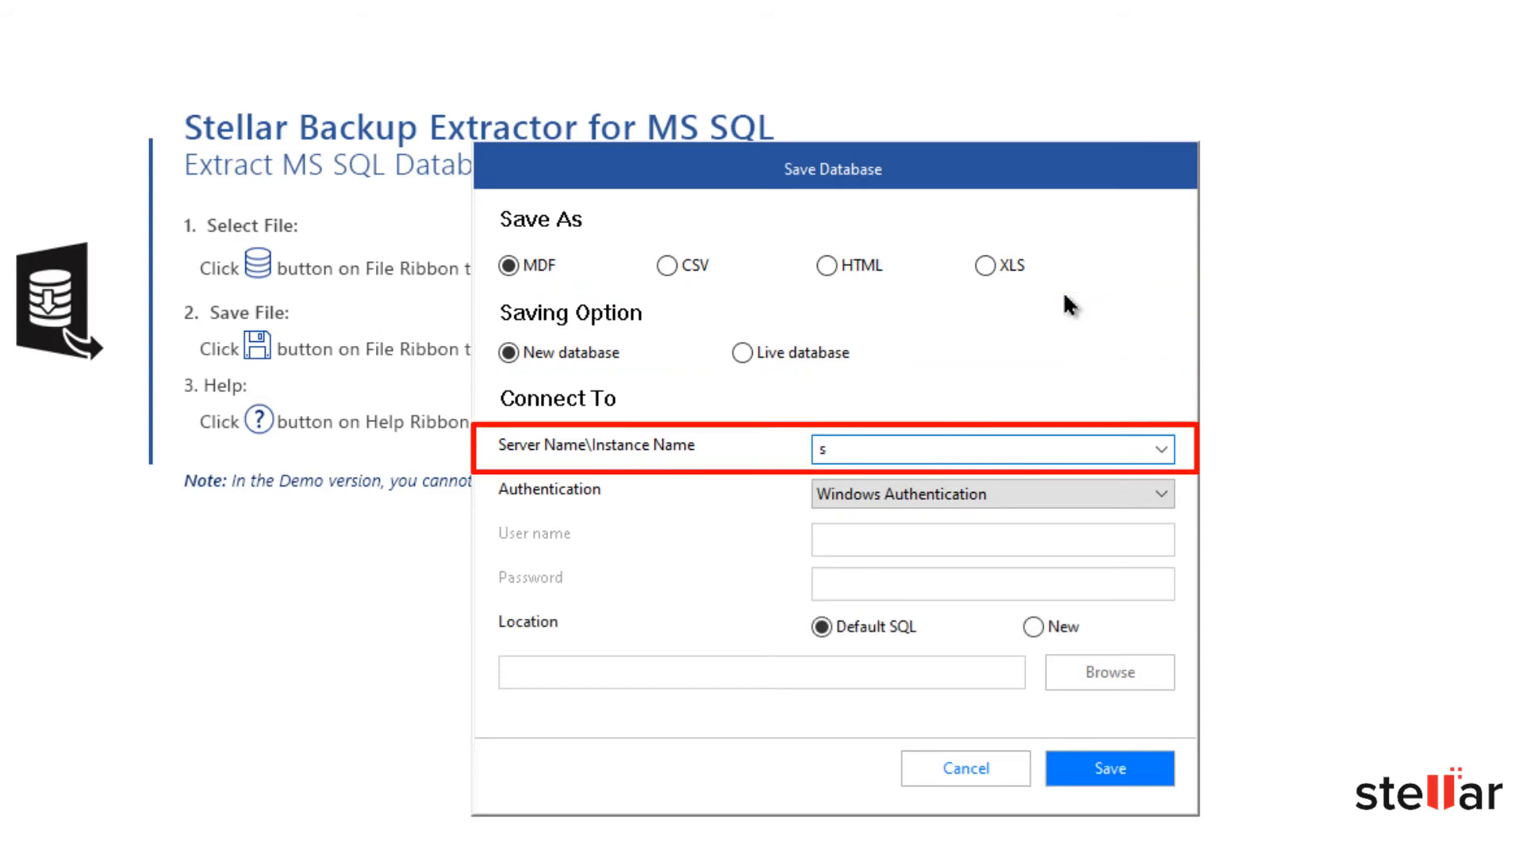
text(tellar)
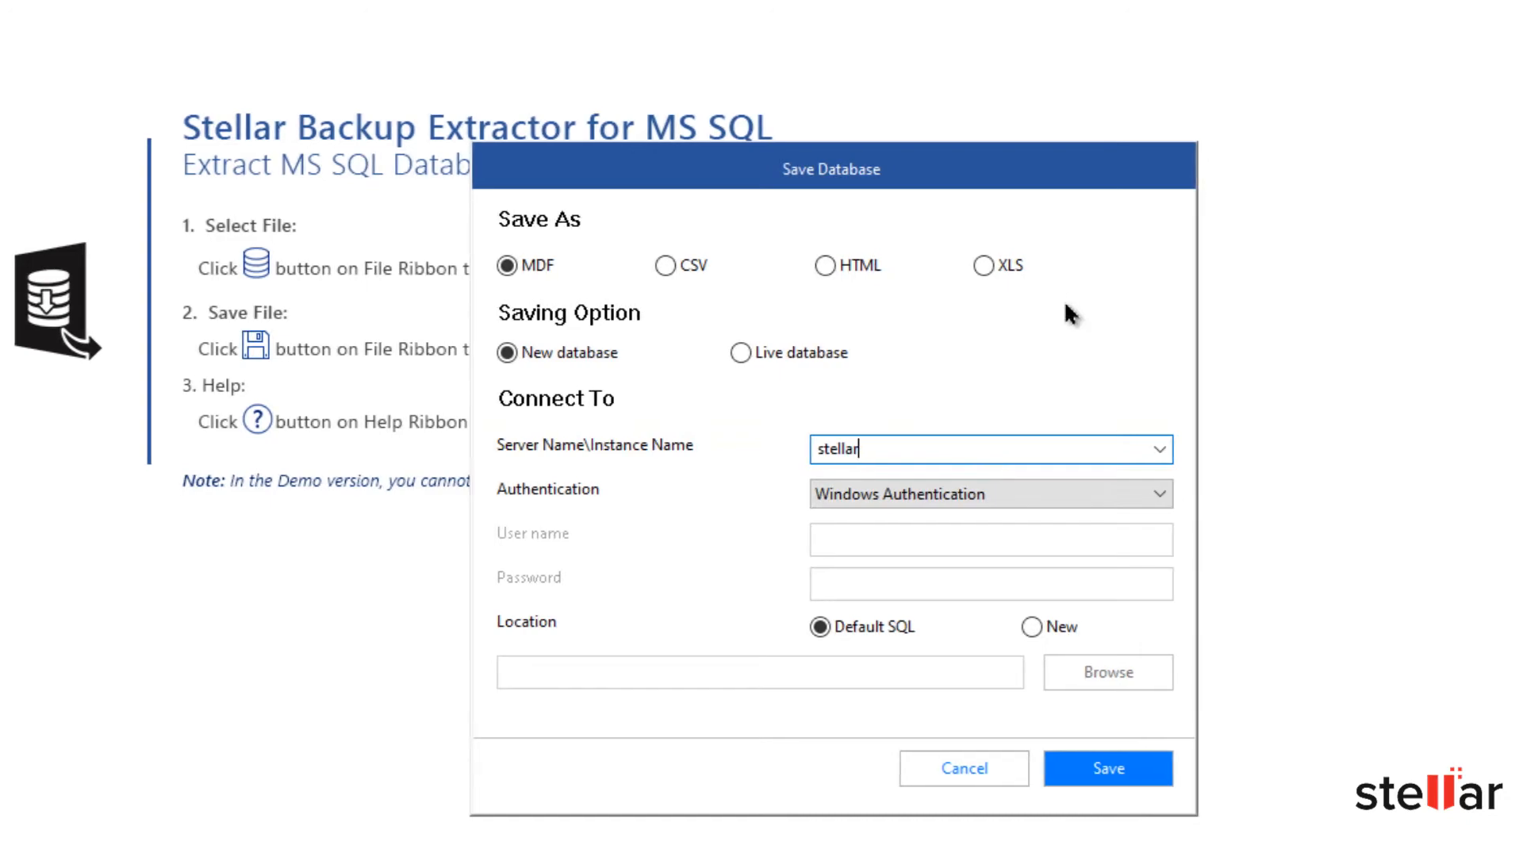
click(1031, 627)
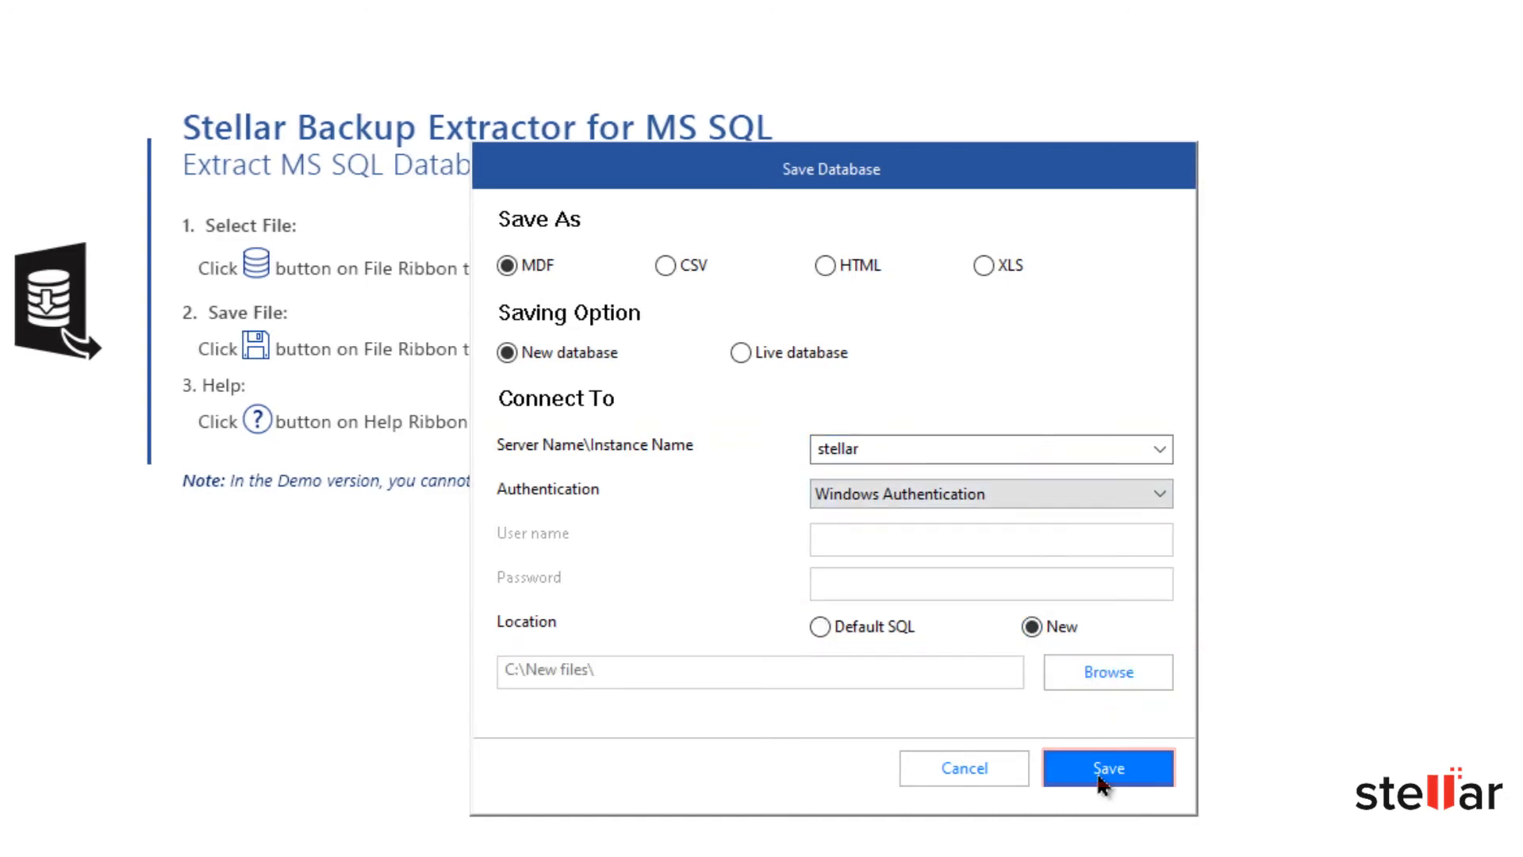
click(1107, 768)
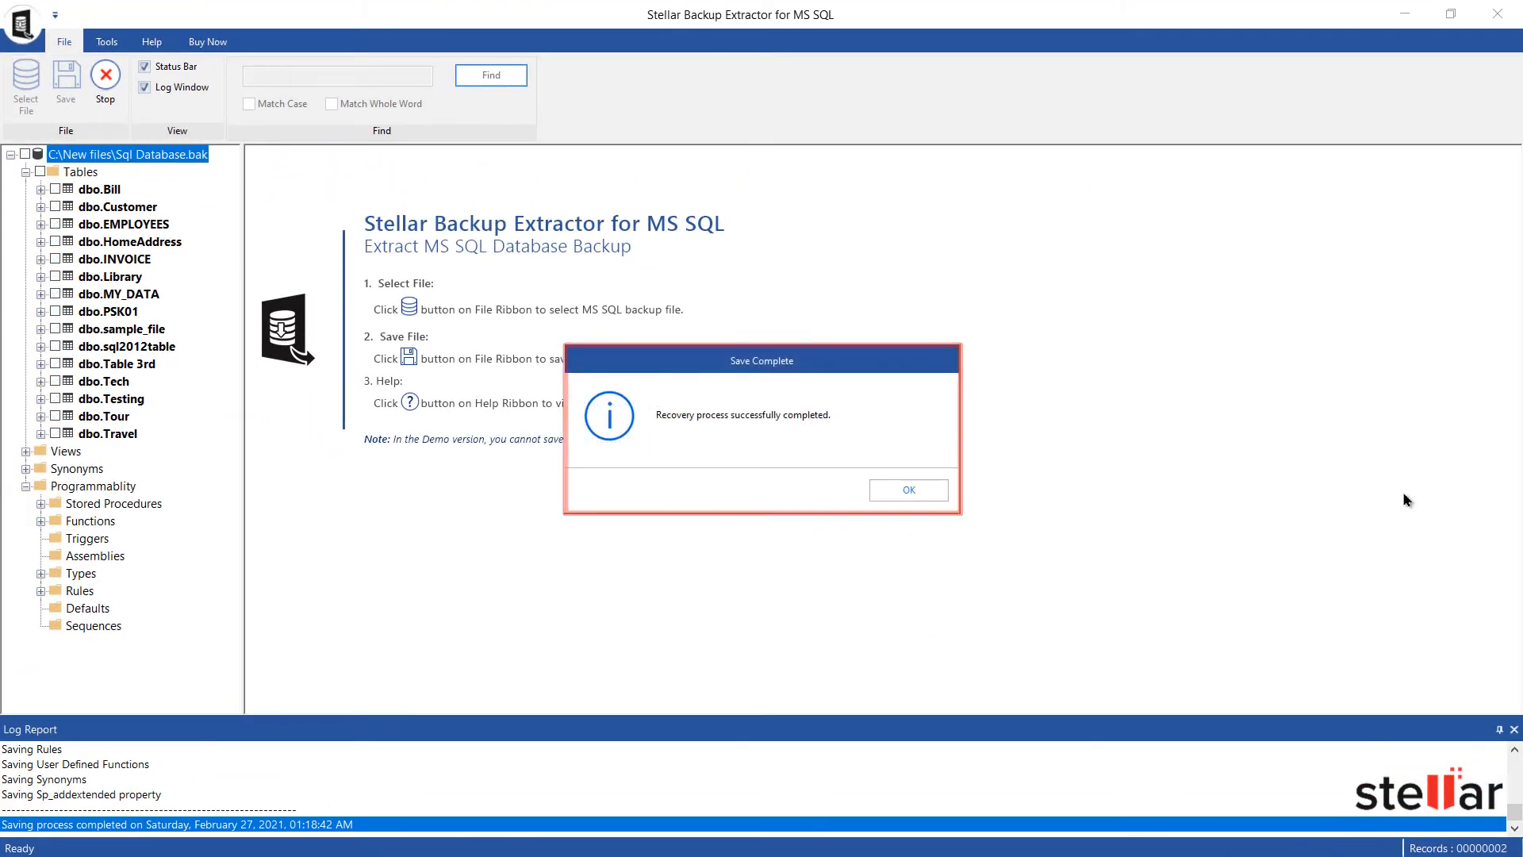
click(906, 490)
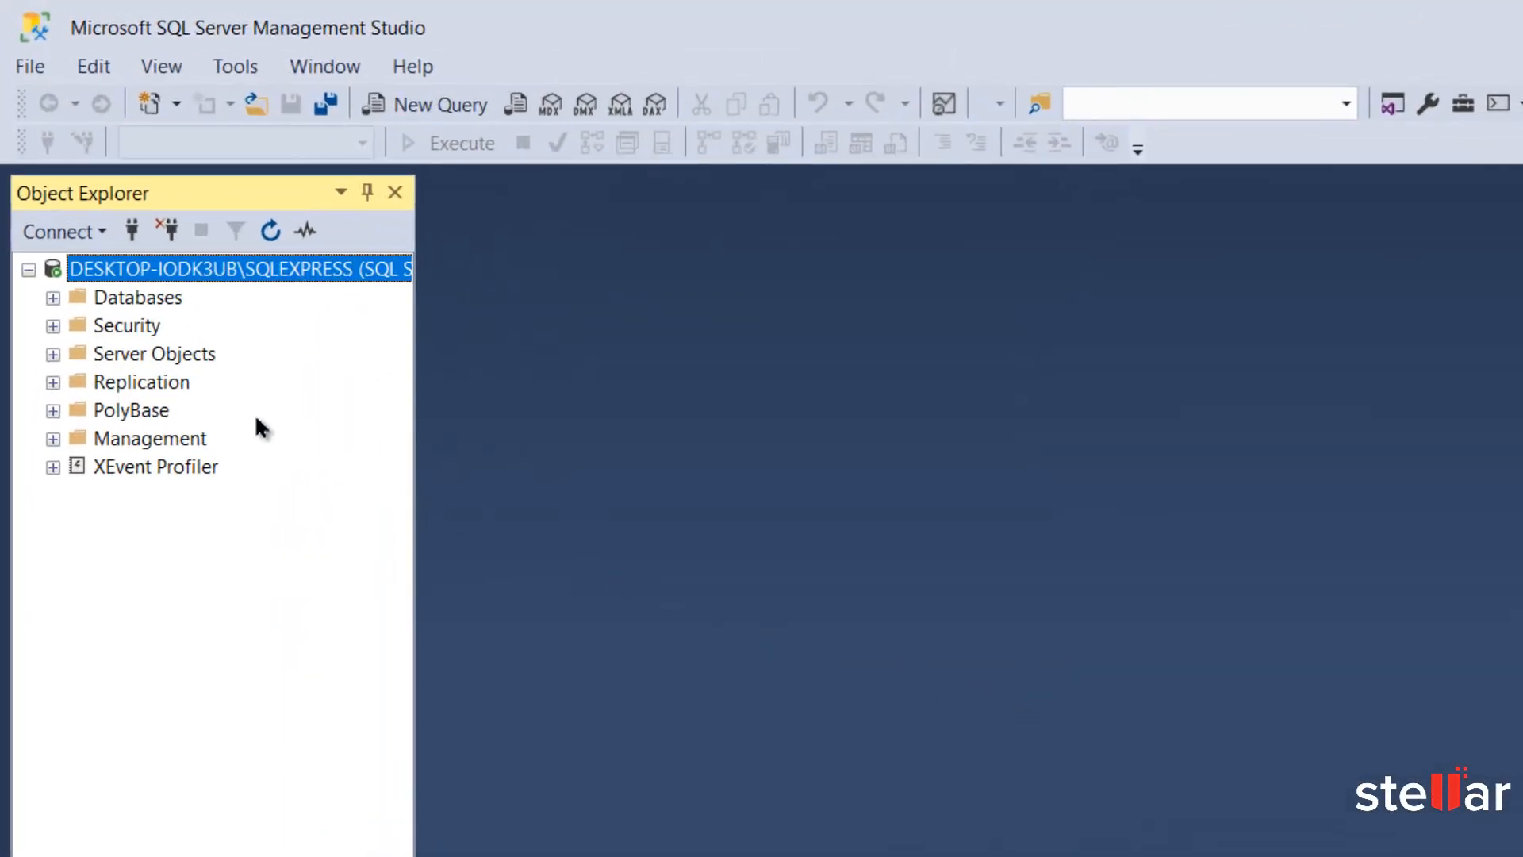
Expand Databases in Object Explorer to show Recovered_Sql2012 on the server
click(54, 297)
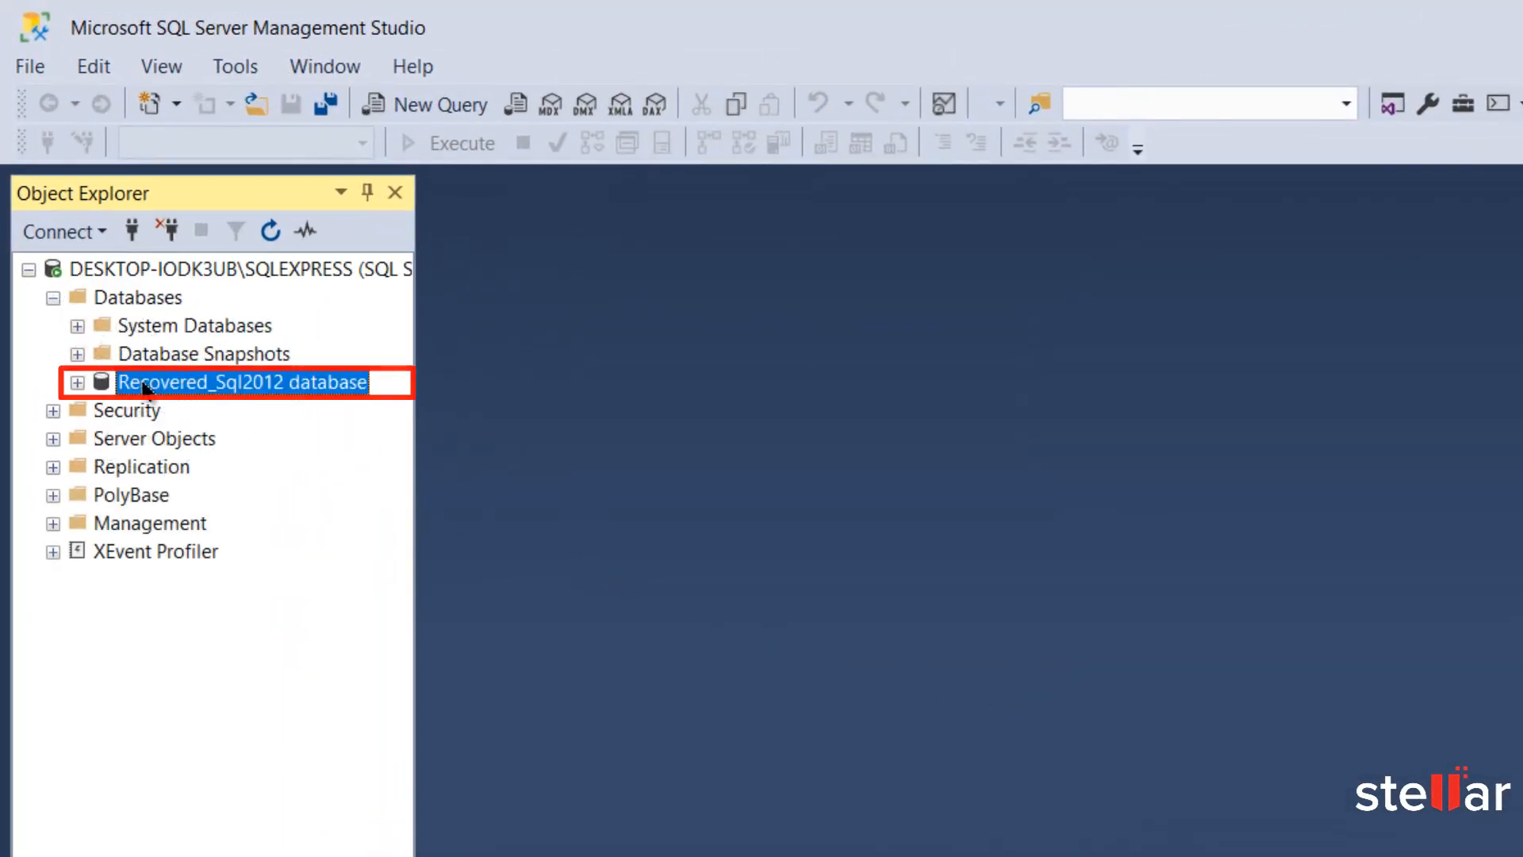